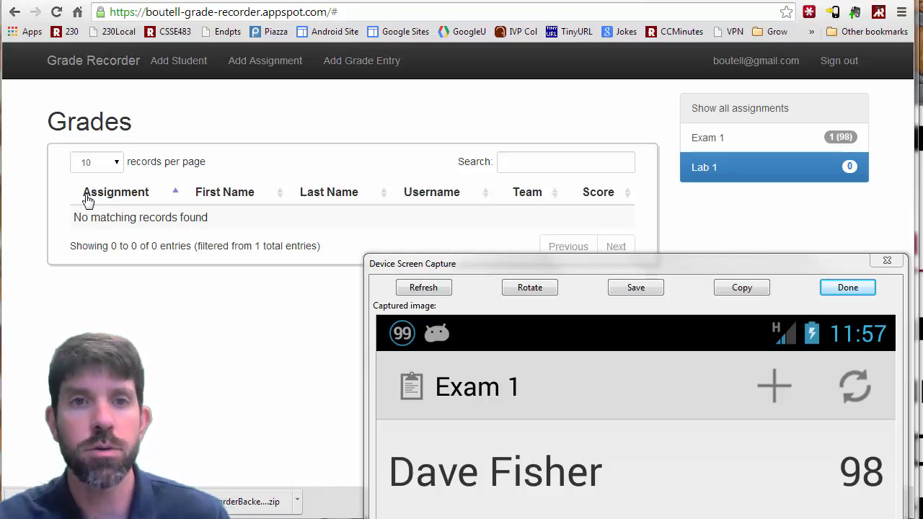
pyautogui.moveTo(409, 150)
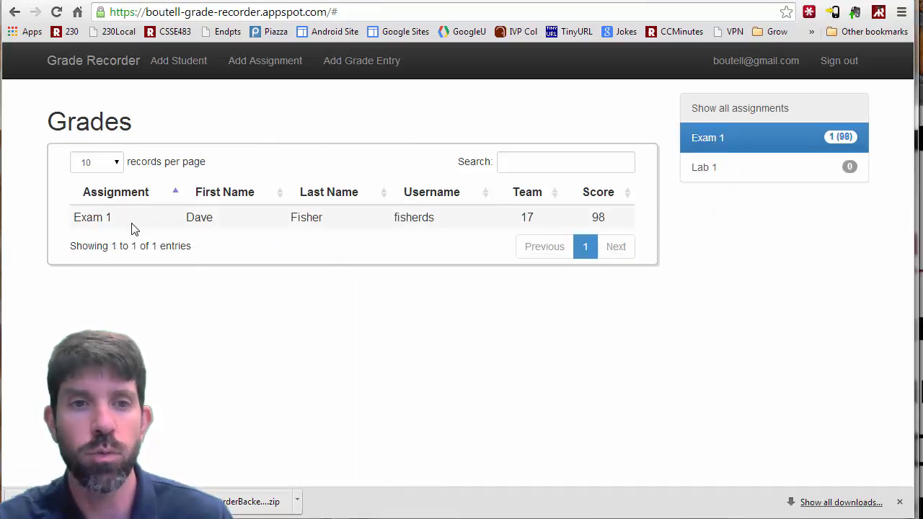
pyautogui.moveTo(744, 196)
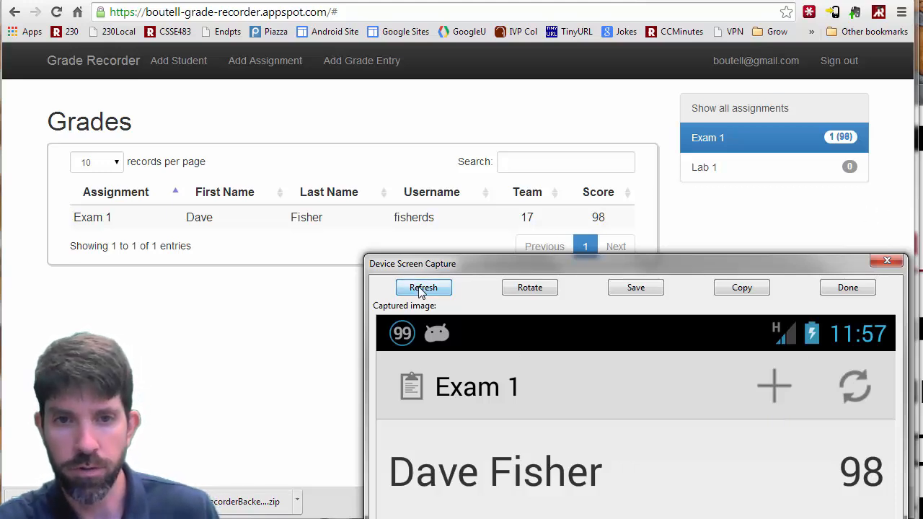
pyautogui.click(423, 287)
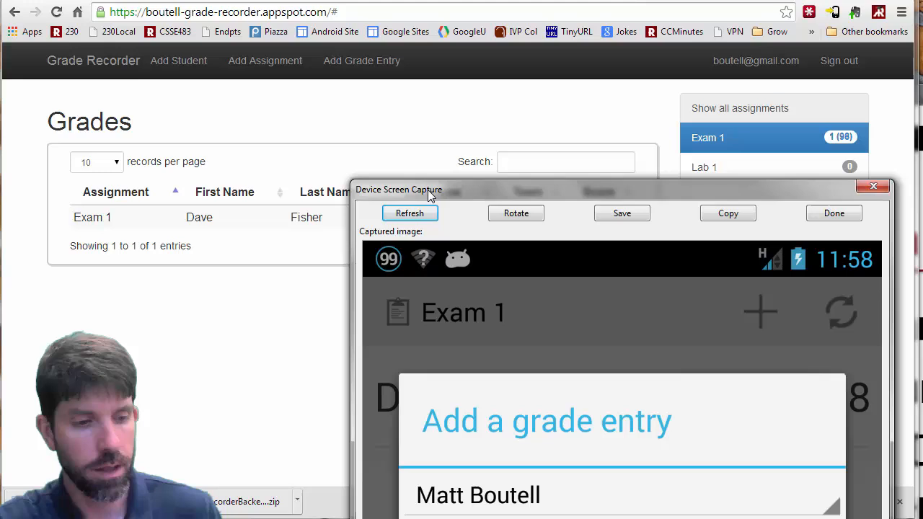
pyautogui.click(409, 213)
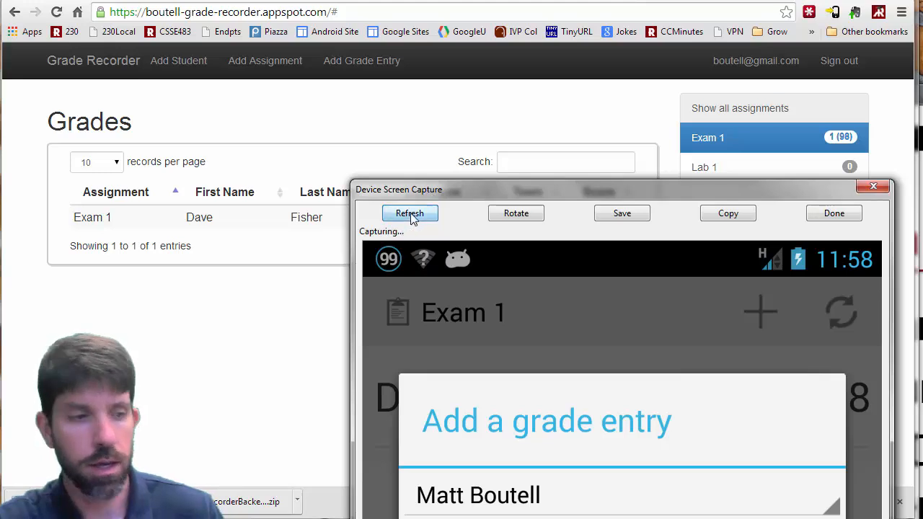
pyautogui.click(410, 213)
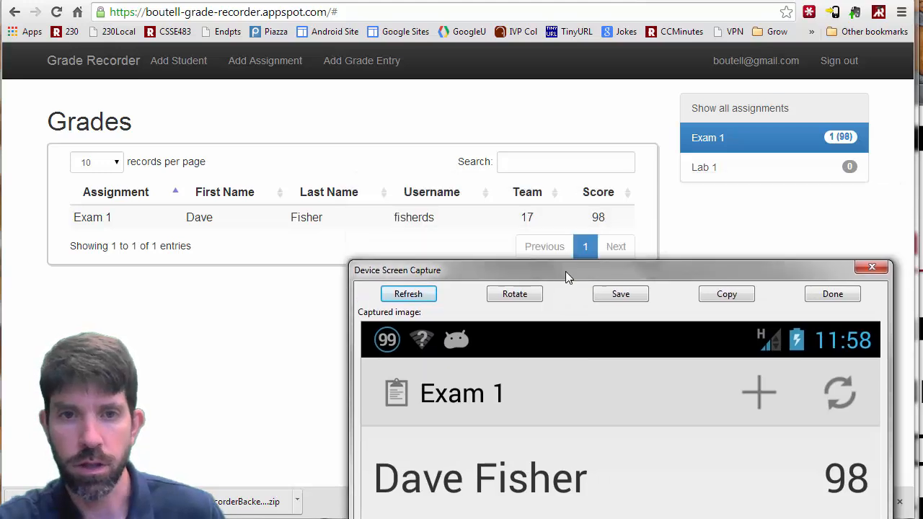
pyautogui.click(56, 12)
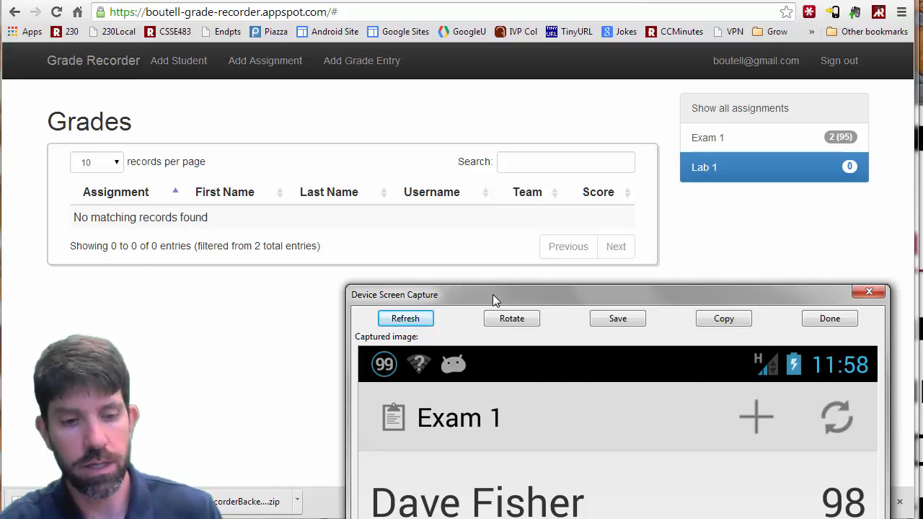
# Open Lab 1, refresh the phone screen capture, and raise the capture window higher.
pyautogui.click(405, 318)
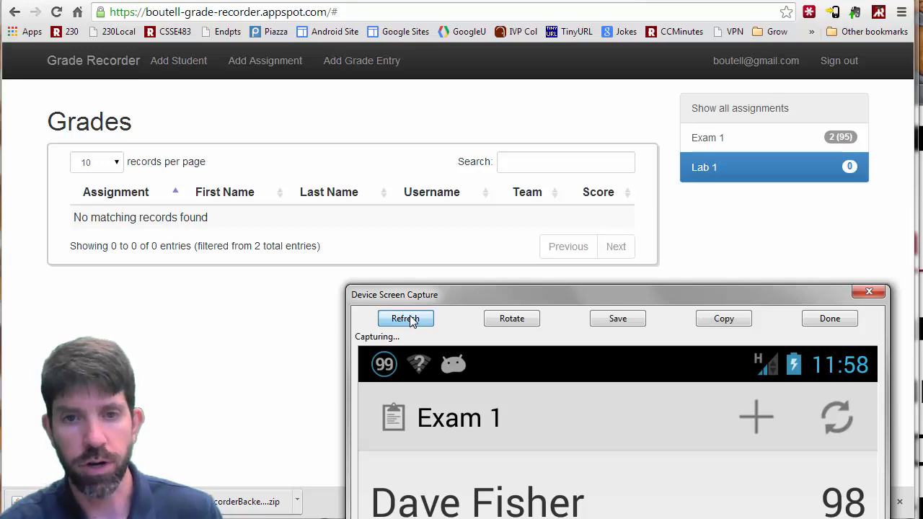
pyautogui.click(405, 318)
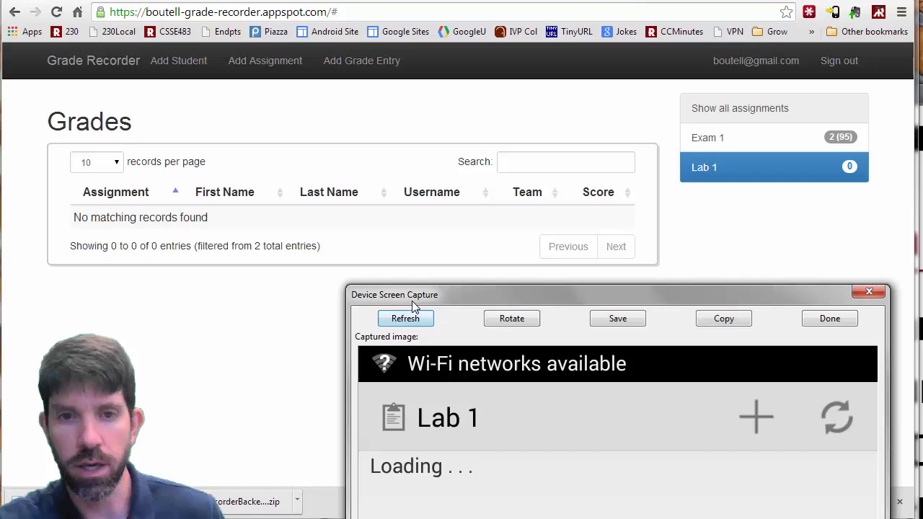
pyautogui.click(405, 318)
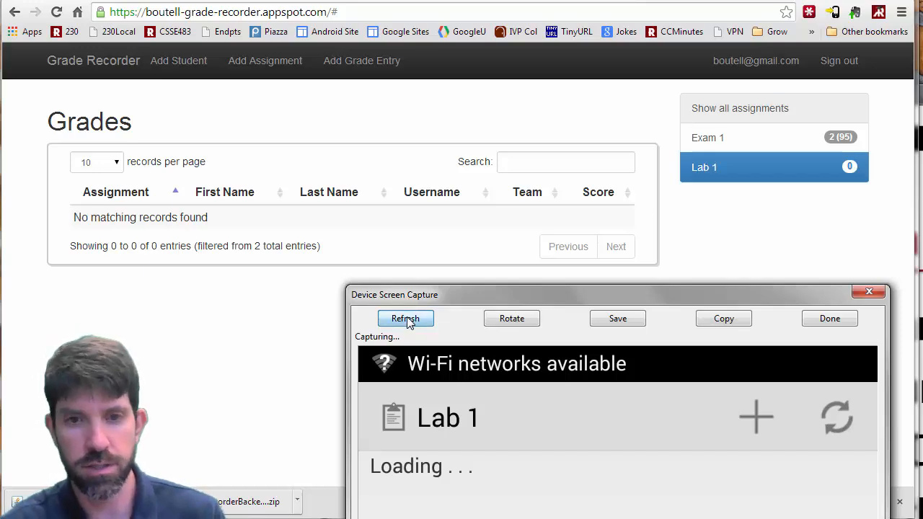
pyautogui.click(405, 318)
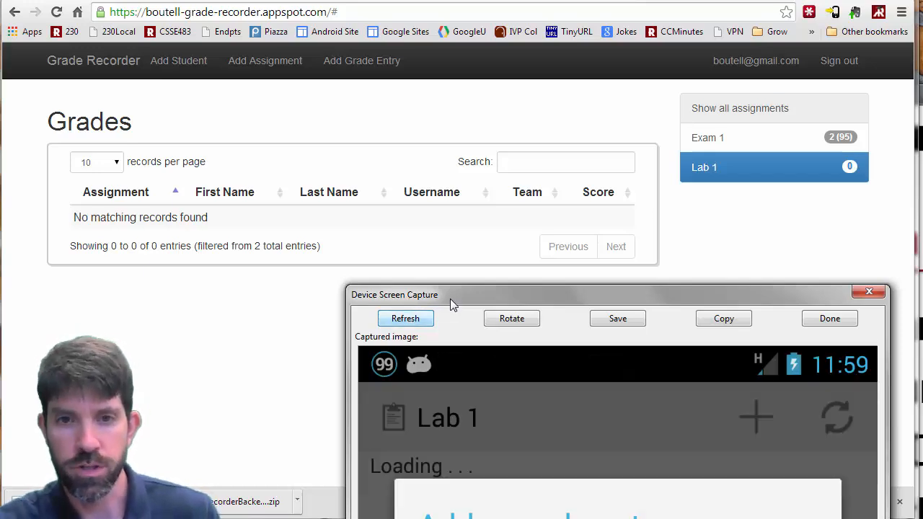
pyautogui.moveTo(447, 295); pyautogui.dragTo(461, 200)
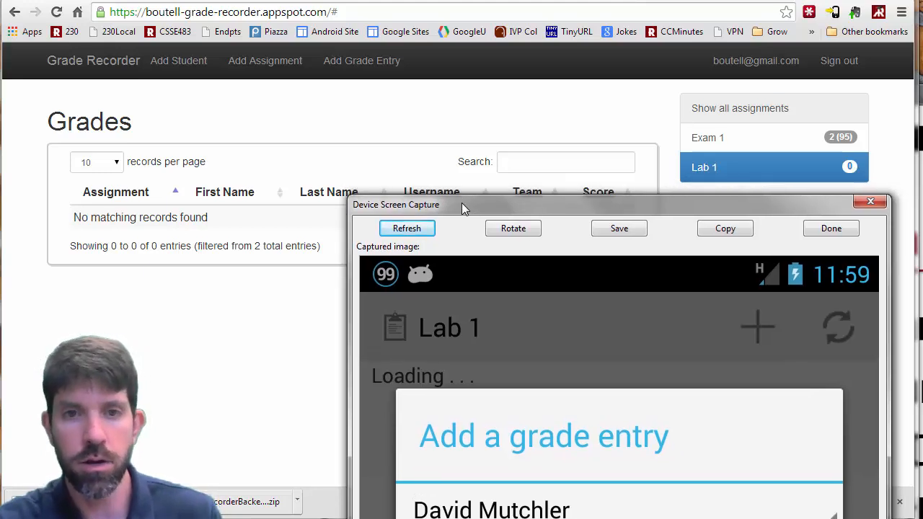
# Close the screen capture so web Lab 1 shows David Mutchler's score of 100.
pyautogui.click(407, 228)
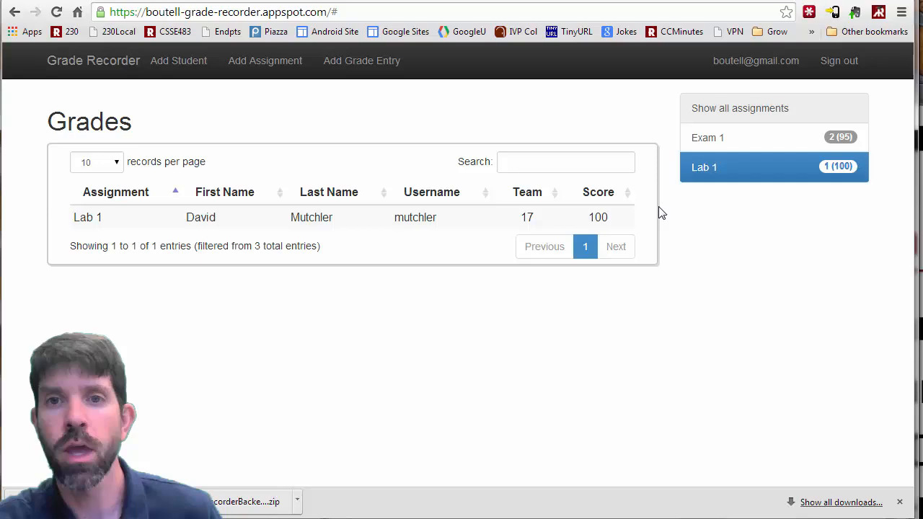
pyautogui.moveTo(695, 247)
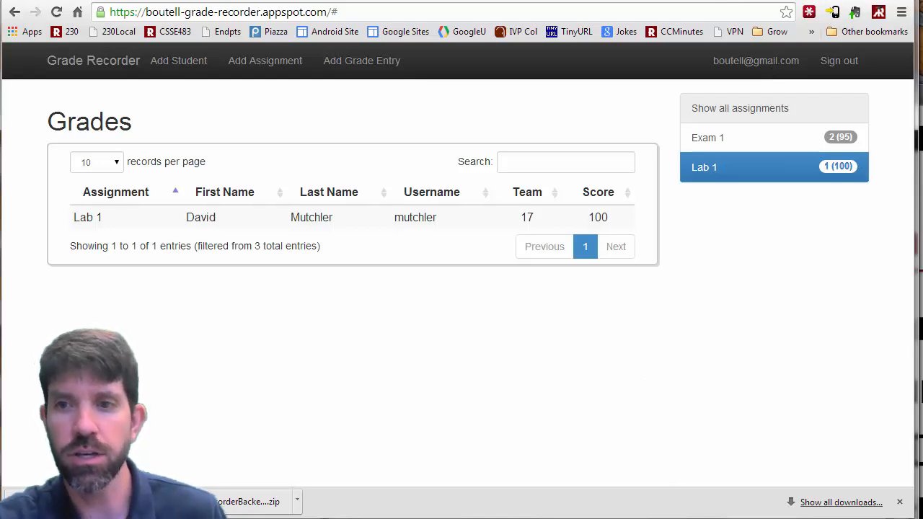
pyautogui.moveTo(549, 422)
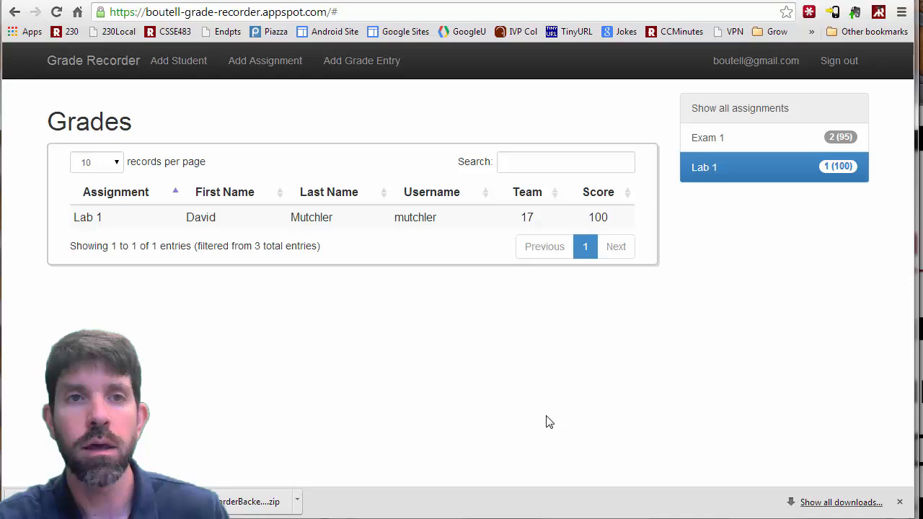
pyautogui.moveTo(609, 397)
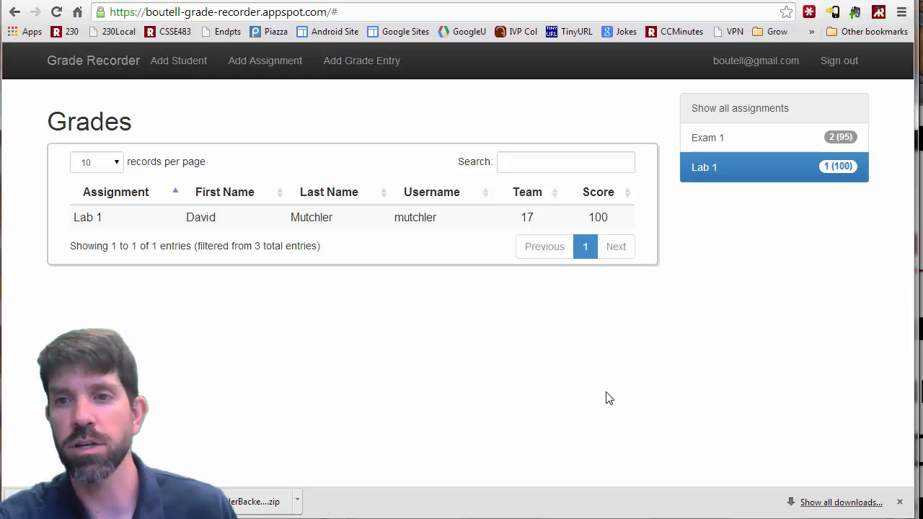
pyautogui.moveTo(831, 308)
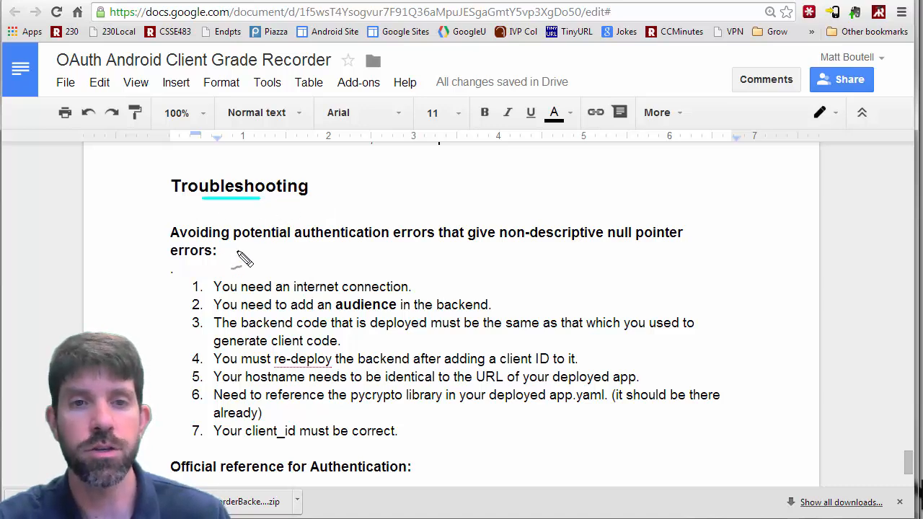
pyautogui.moveTo(294, 299)
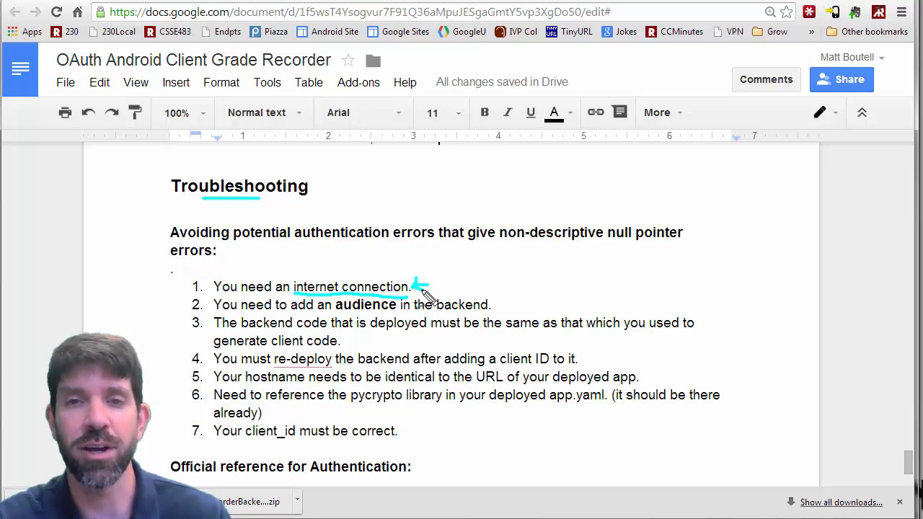
pyautogui.moveTo(447, 294)
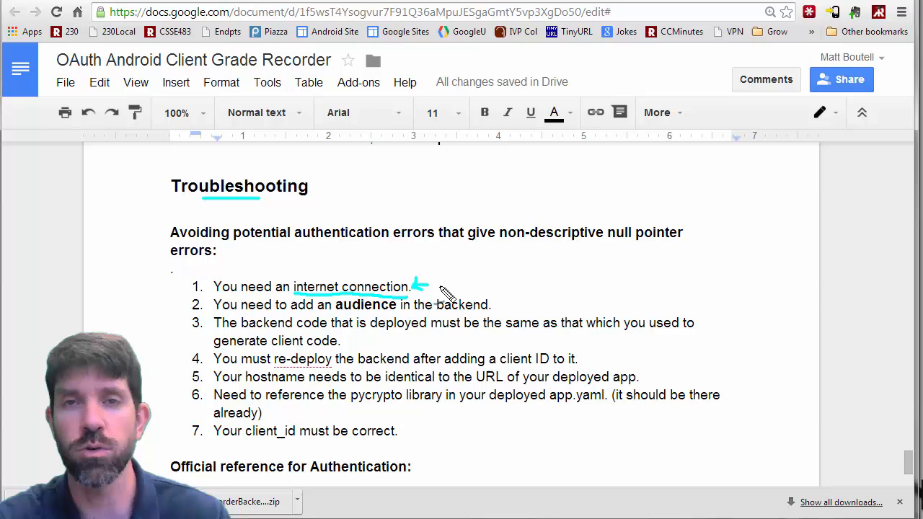
pyautogui.moveTo(364, 321)
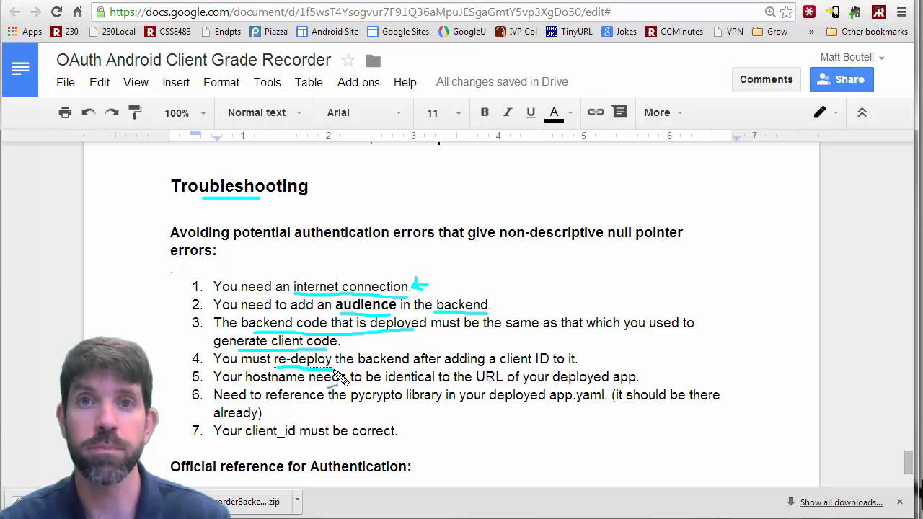
pyautogui.moveTo(475, 369)
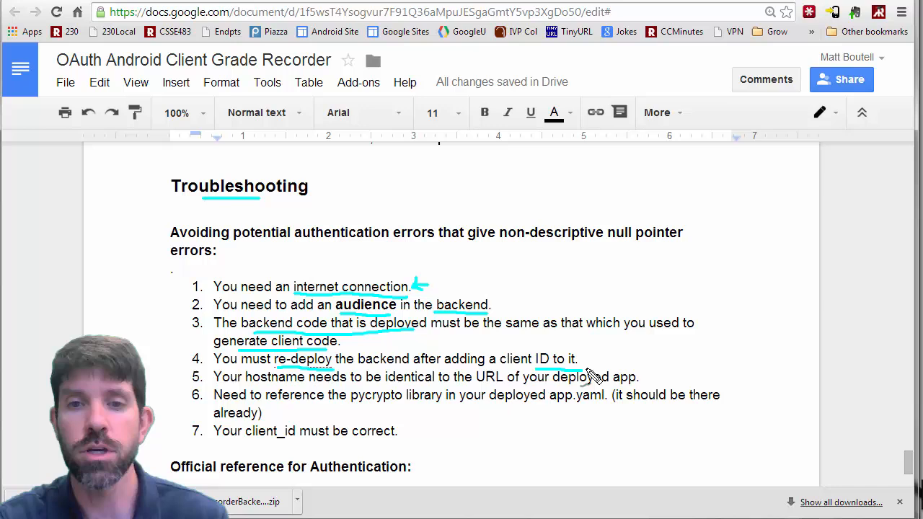
pyautogui.moveTo(602, 367)
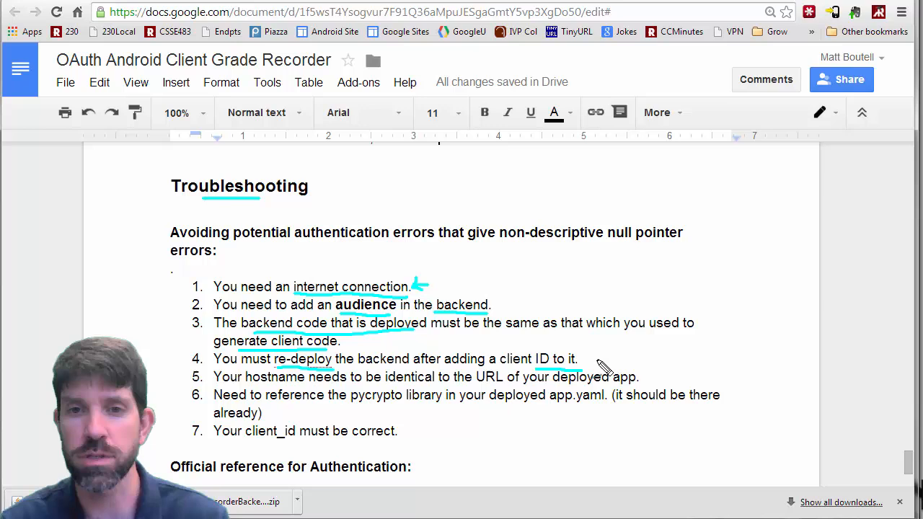
pyautogui.moveTo(288, 389)
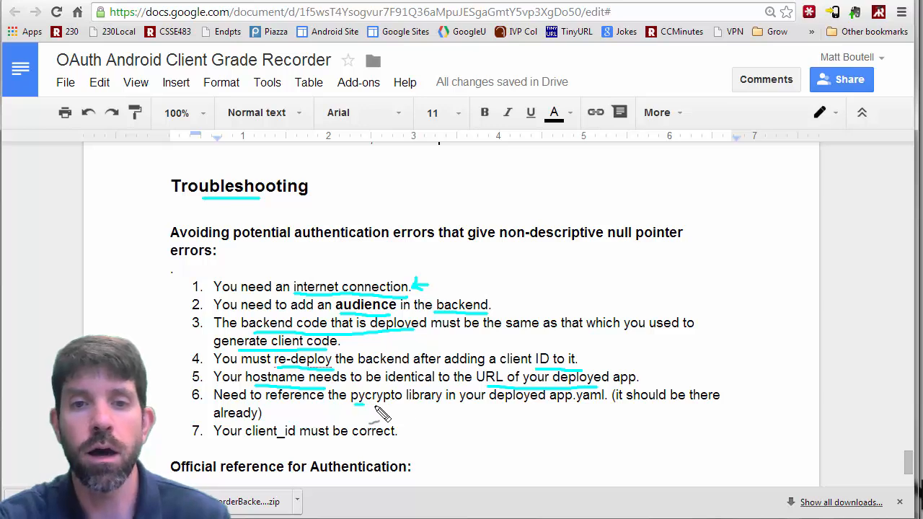
# Underline the pycrypto library line in troubleshooting item 6 in cyan.
pyautogui.moveTo(364, 407); pyautogui.dragTo(591, 411)
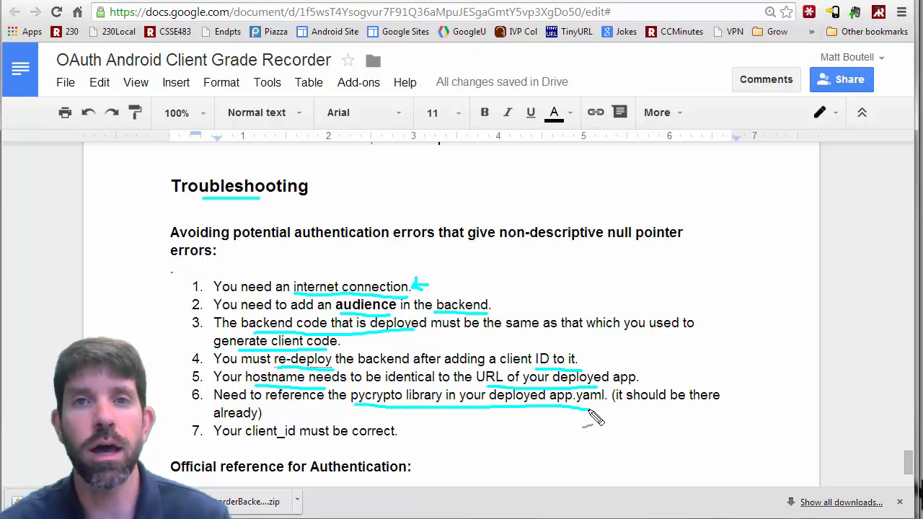